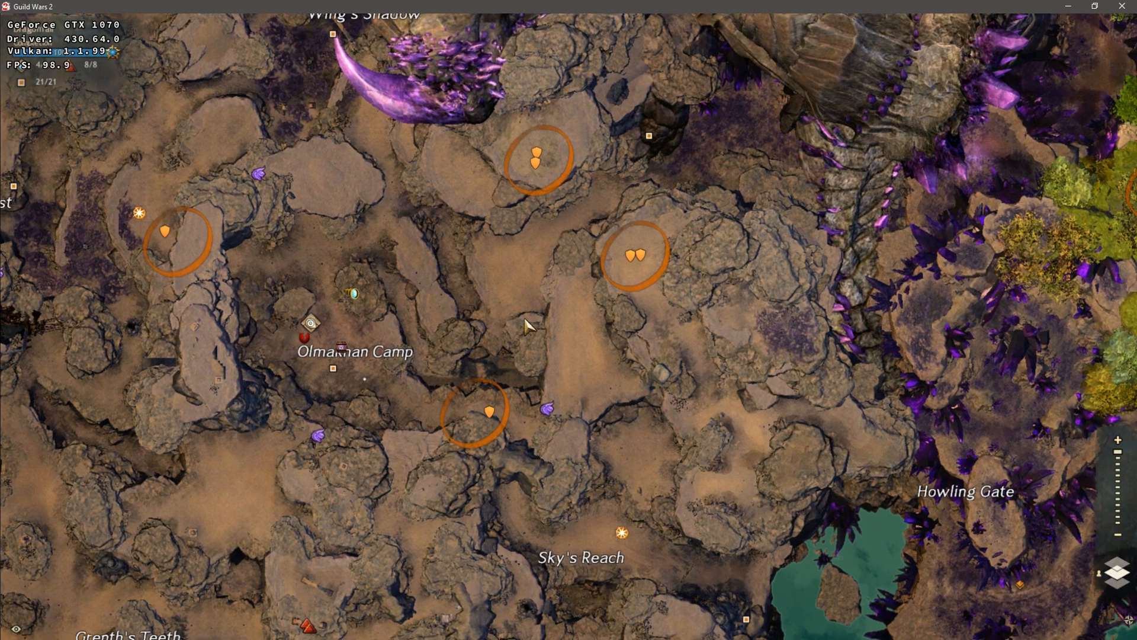
mouse_move(448, 344)
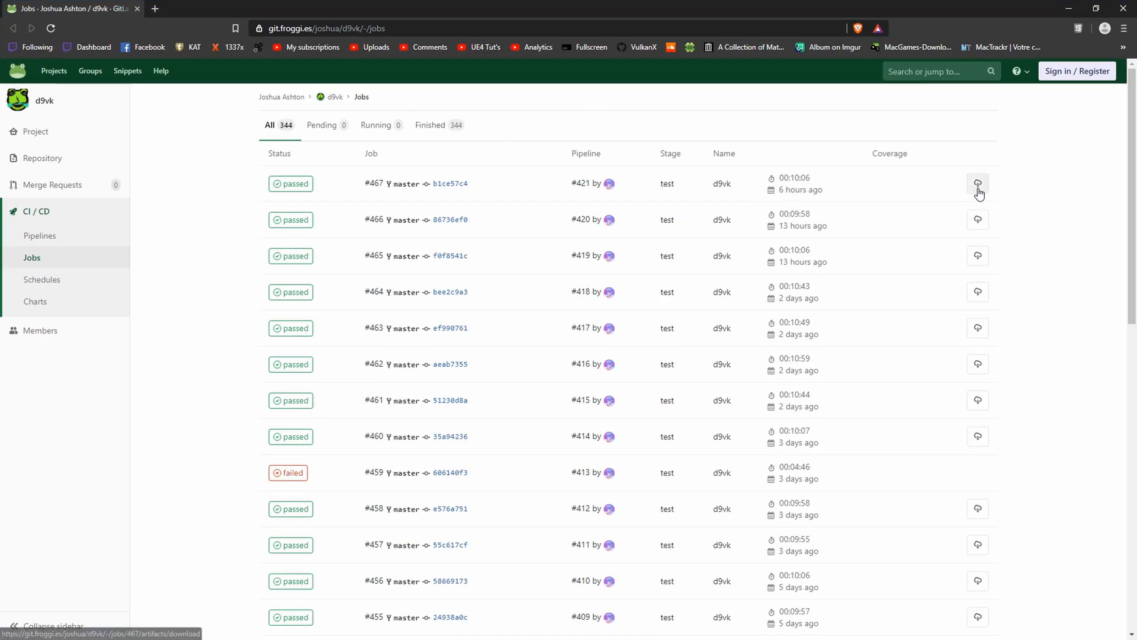
mouse_move(977, 182)
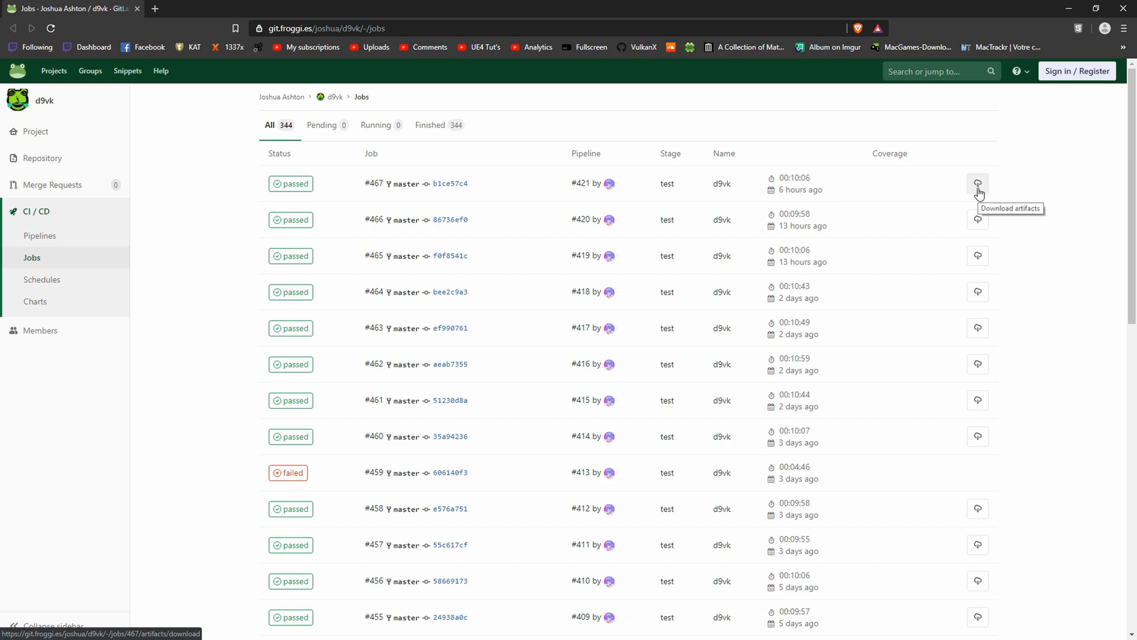
Download job #467's artifacts zip from the CI/CD Jobs page and save it to Downloads
left_click(977, 182)
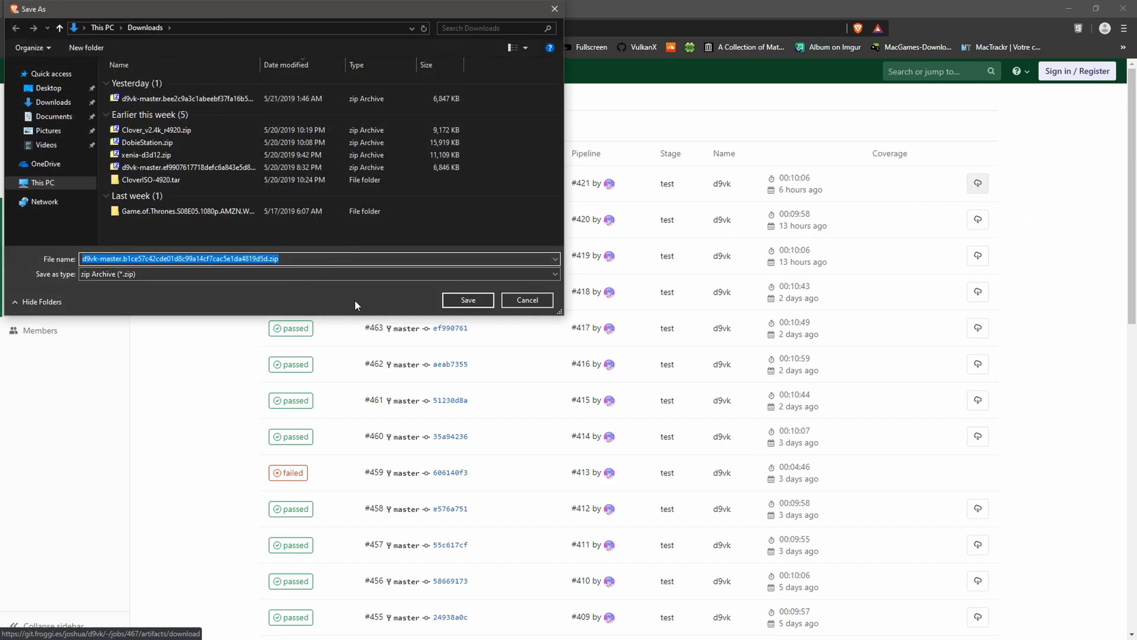
left_click(466, 300)
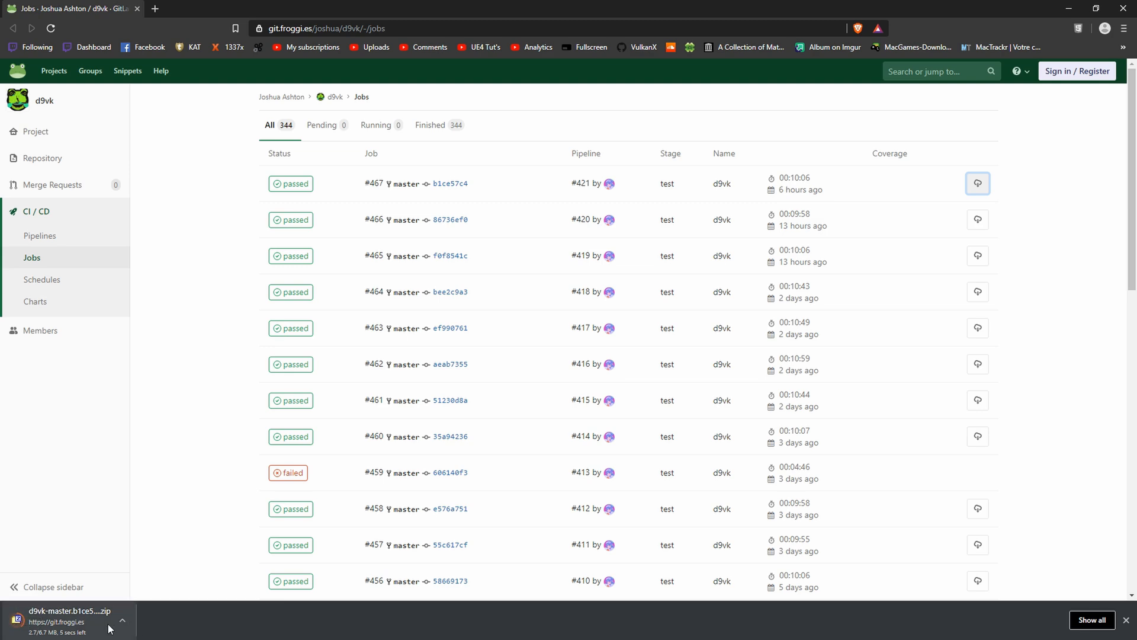
mouse_move(109, 628)
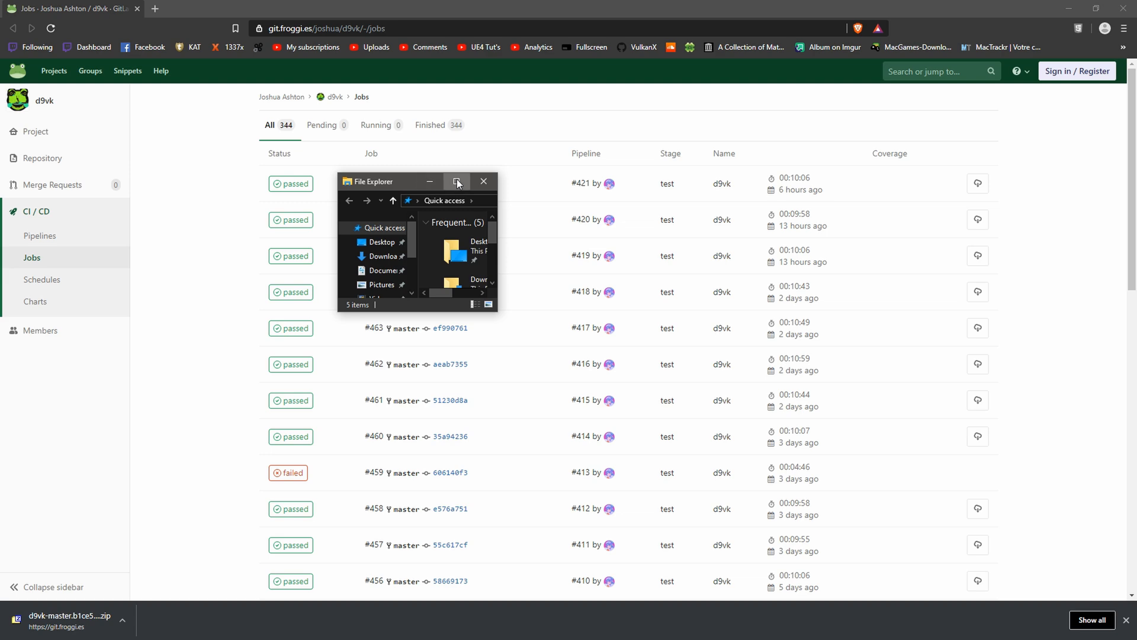
Maximize File Explorer and open the Guild Wars 2 folder in Documents toward bin64
left_click(456, 183)
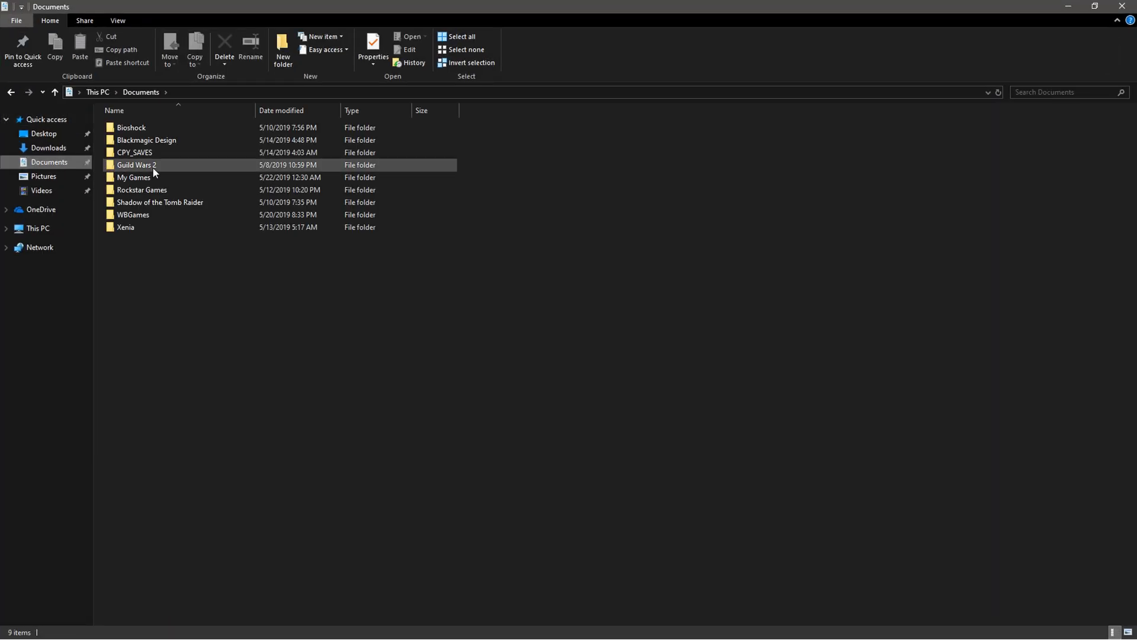
double_click(137, 165)
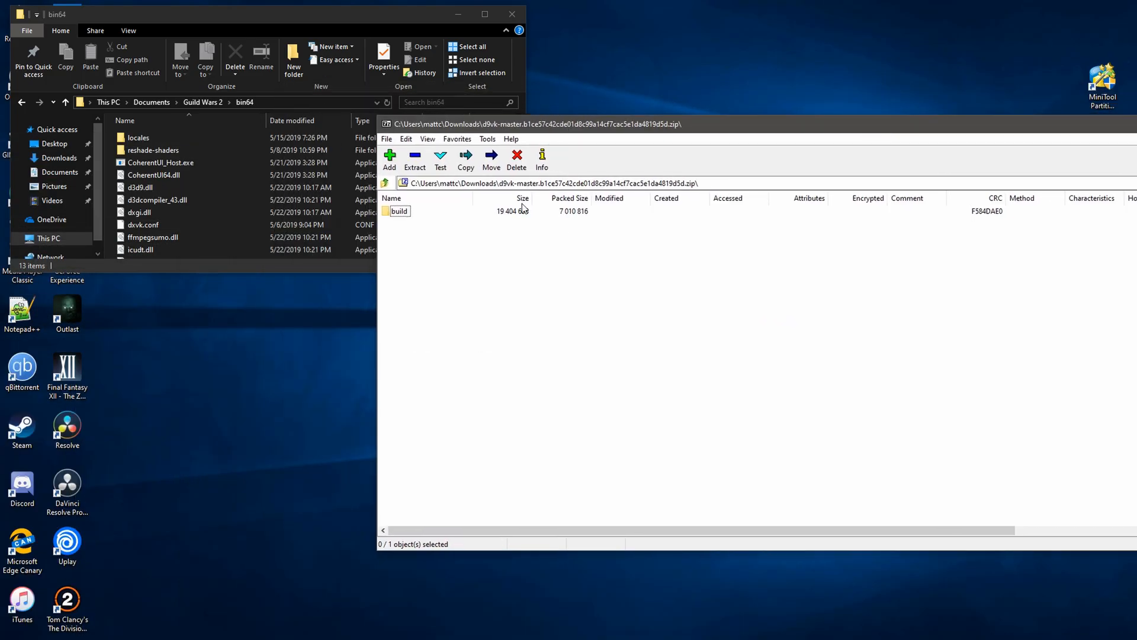
Browse the archive to build > dxvk-release > x64 and move its d3d9.dll and dxgi.dll toward bin64
double_click(399, 211)
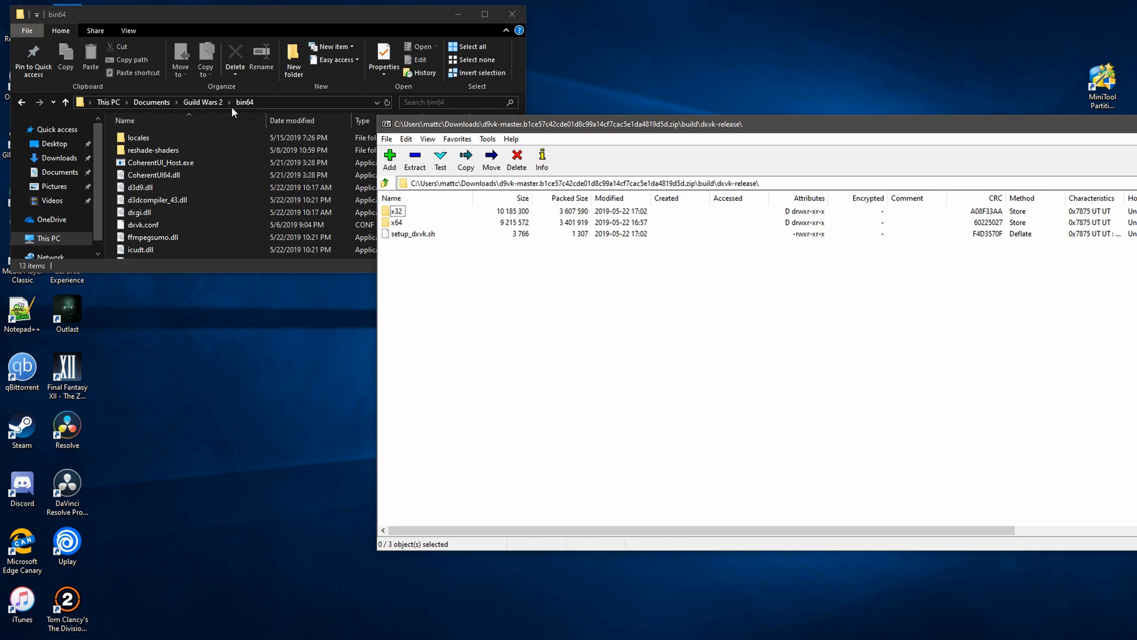
left_click(397, 221)
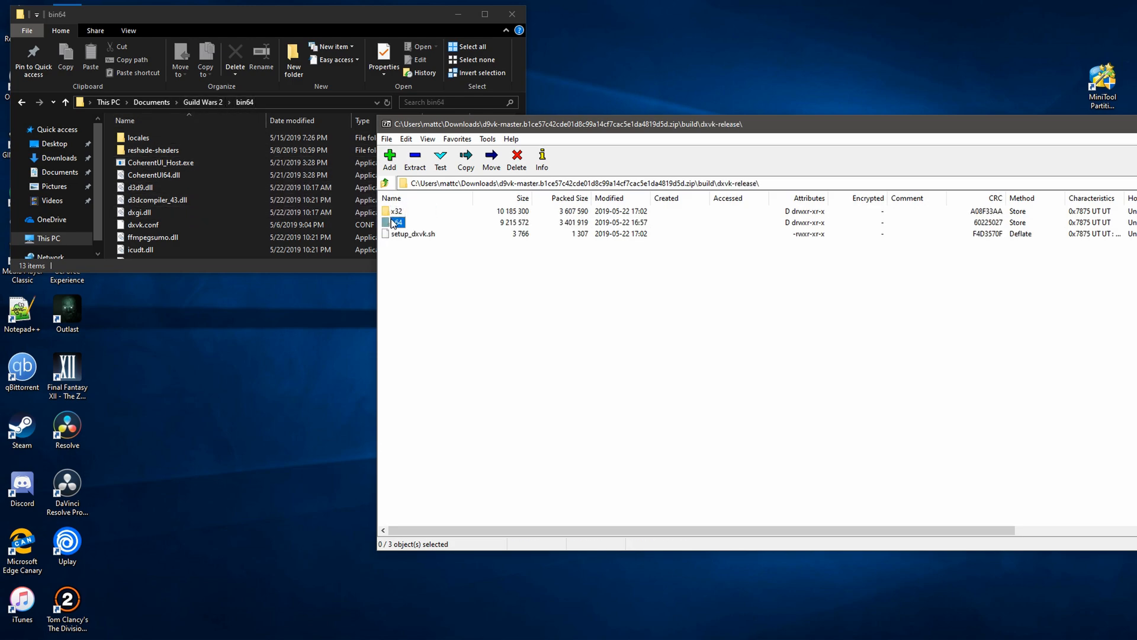
double_click(398, 211)
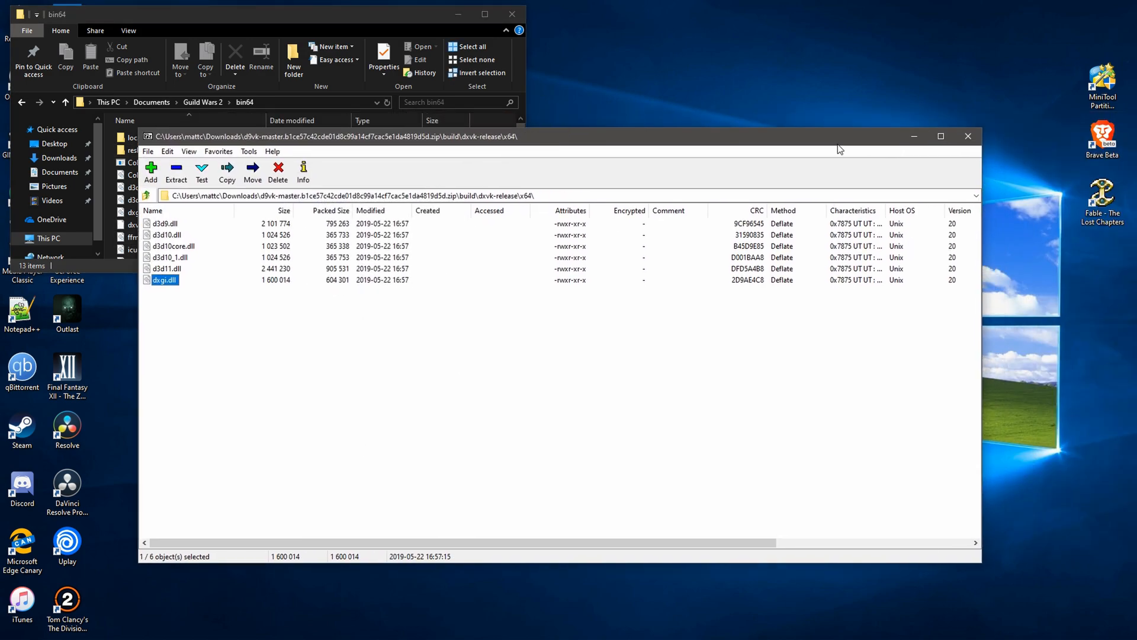
left_click(967, 135)
type("view")
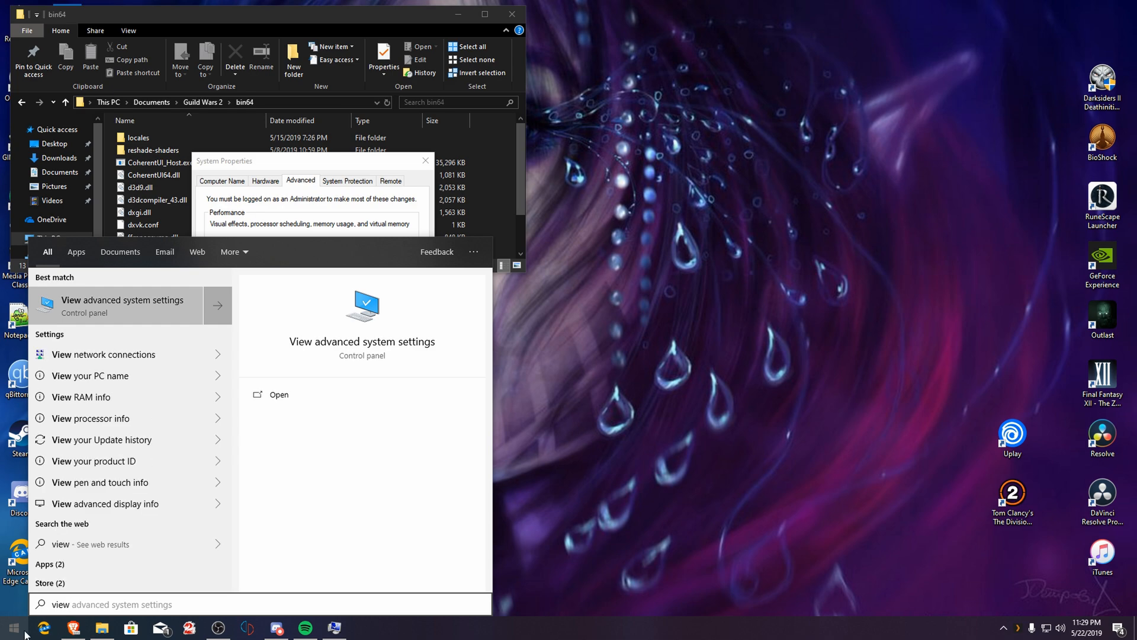
Open advanced system settings and show the Environment Variables list with DXVK_HUD and DXVK_LOG_LEVEL
left_click(122, 299)
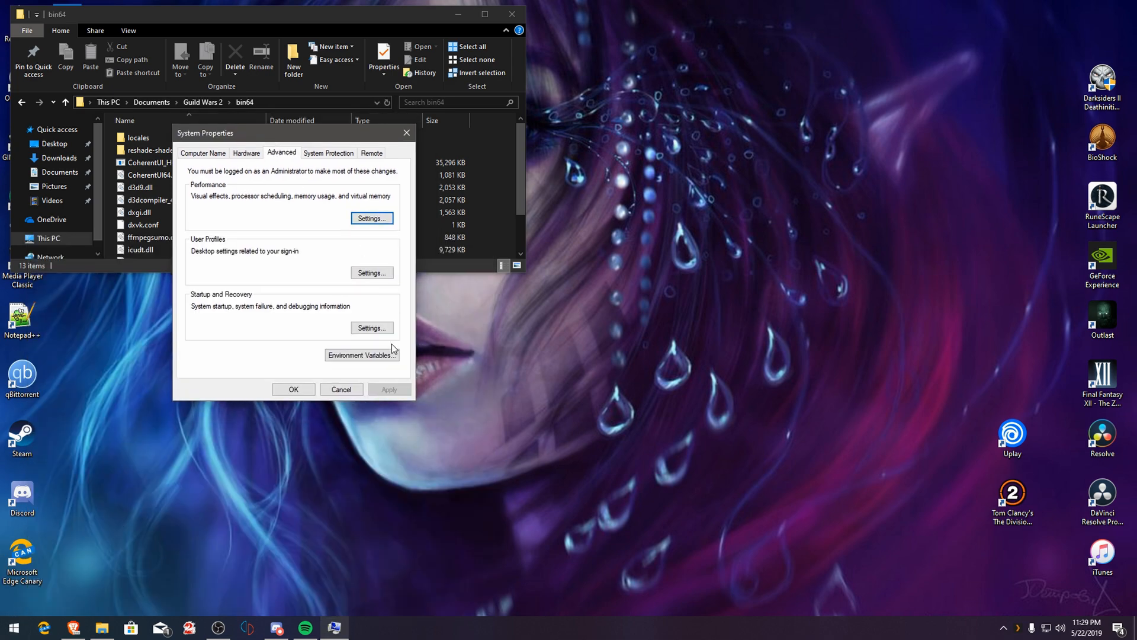
left_click(362, 354)
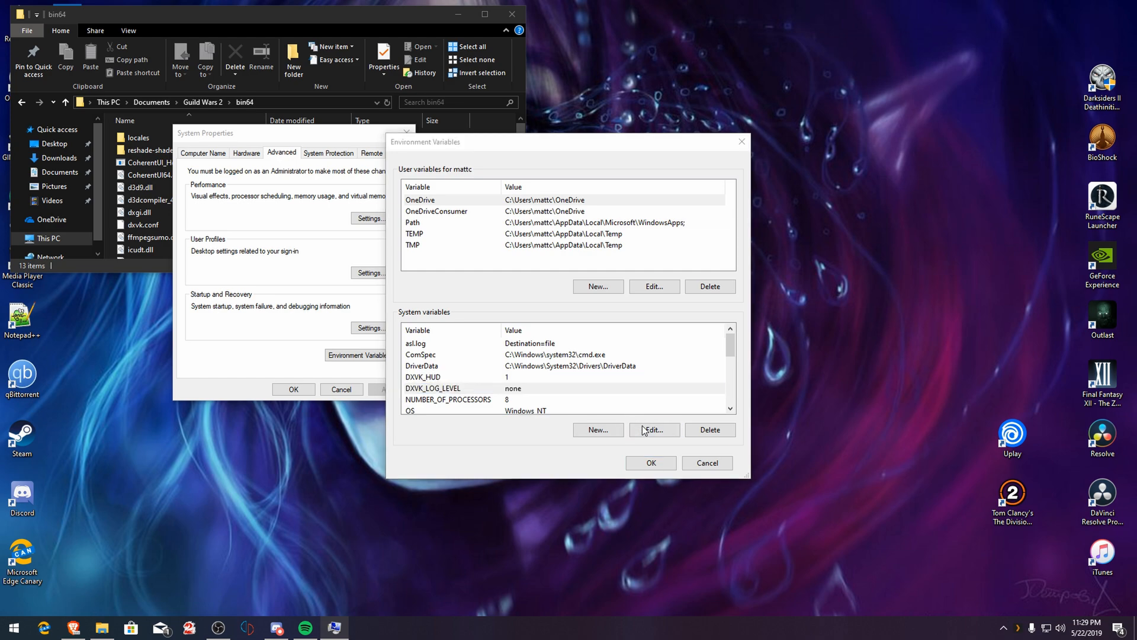
Review DXVK_LOG_LEVEL set to none under System variables and confirm it unchanged
left_click(651, 429)
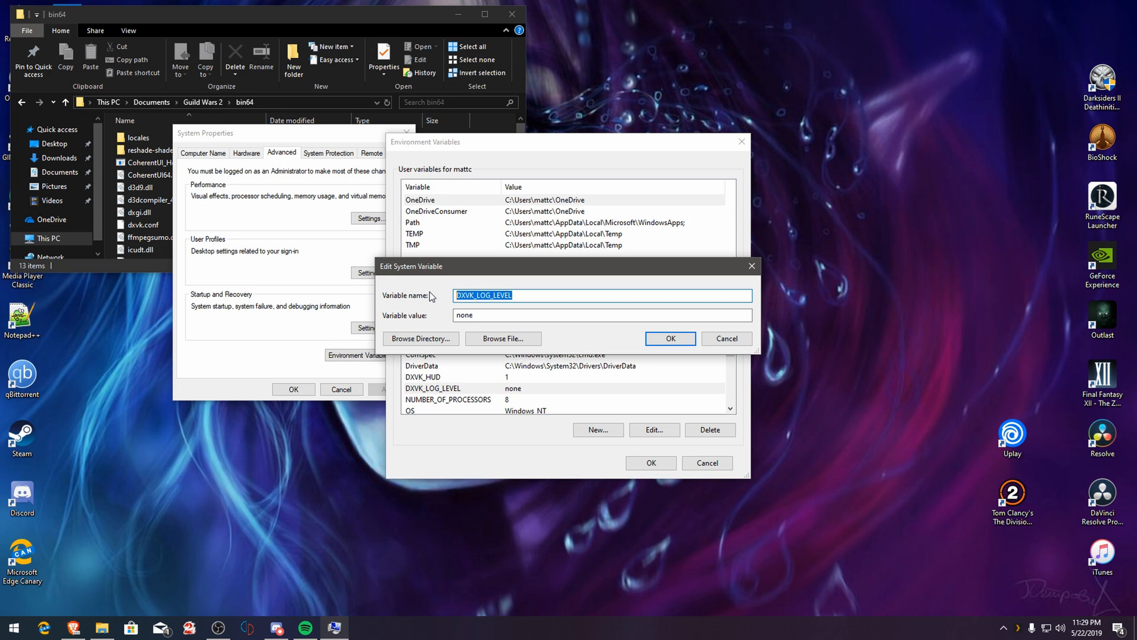
left_click(602, 315)
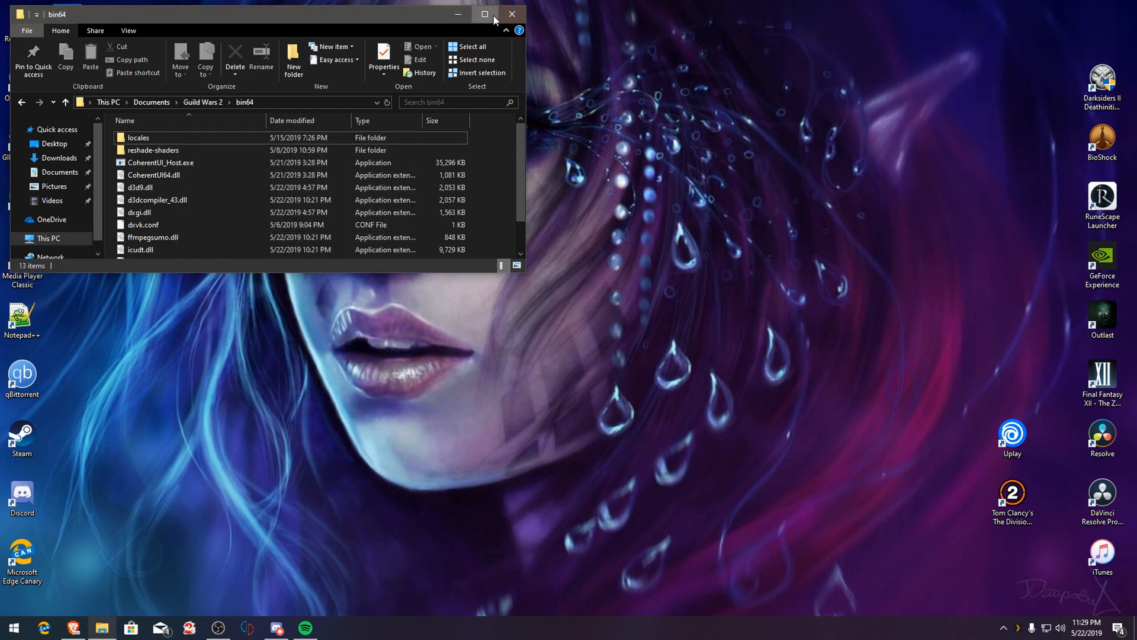
Maximize the bin64 window, start Gw2-64.exe and log in on the Guild Wars 2 launcher
left_click(484, 14)
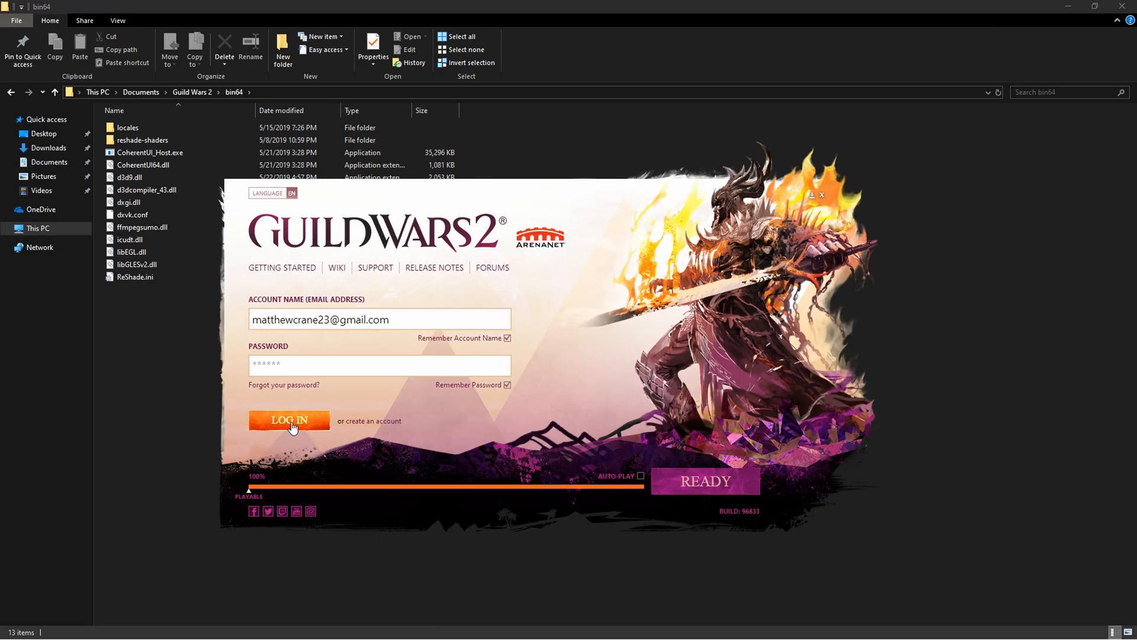
left_click(289, 424)
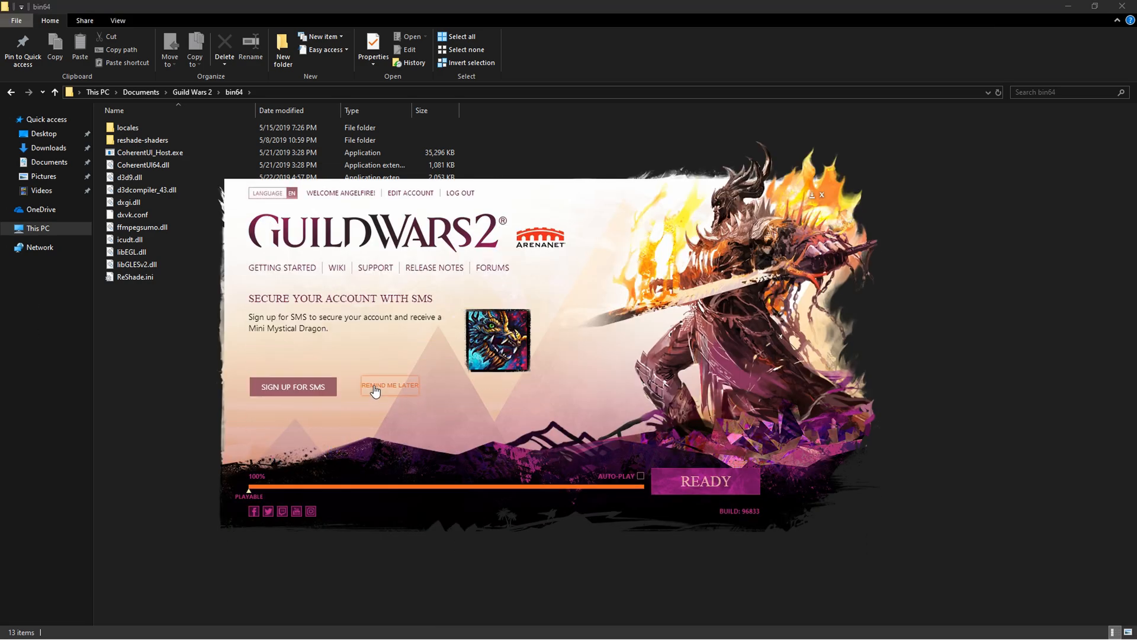